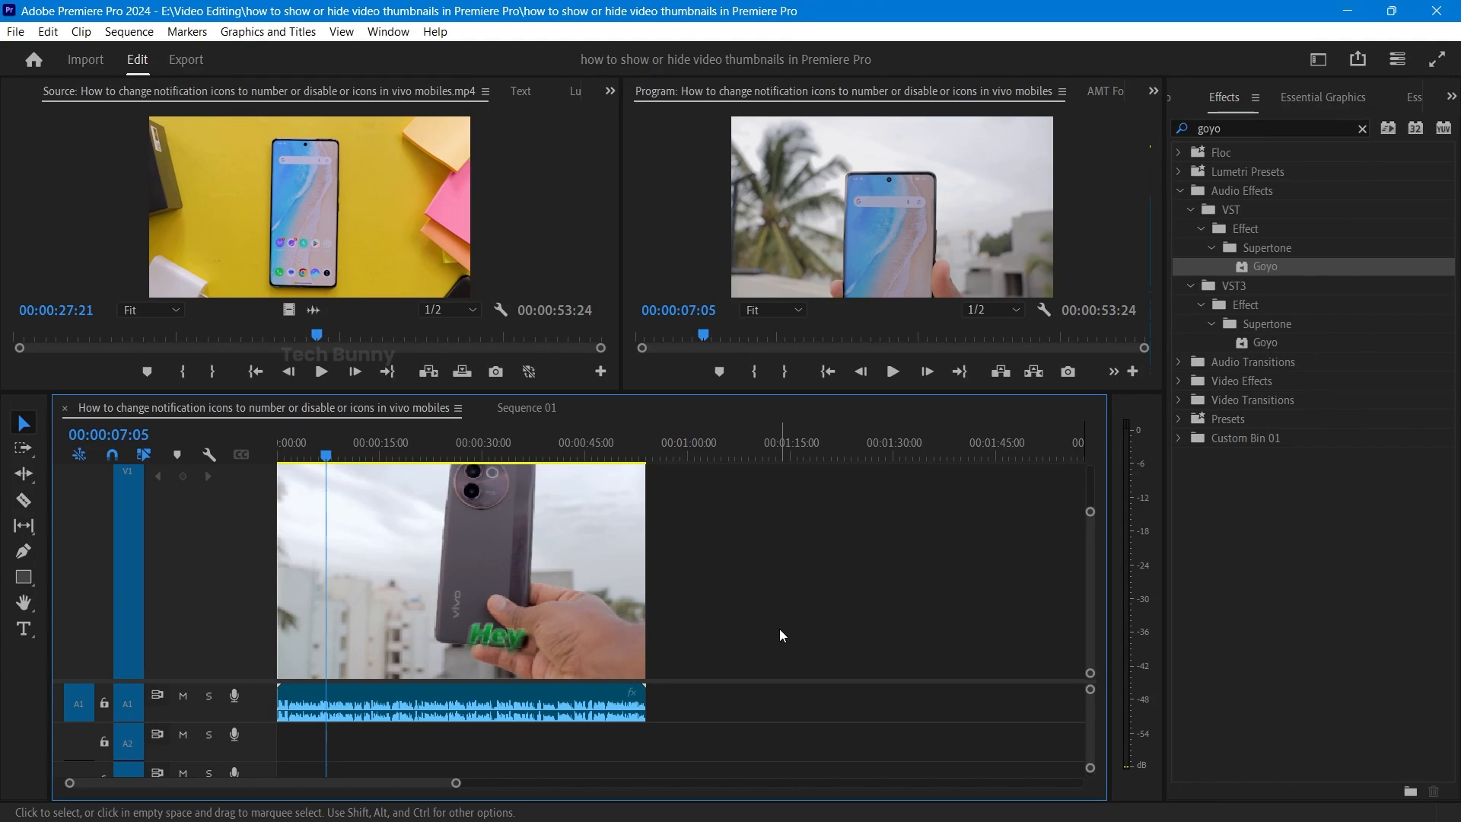
mouse_move(834, 624)
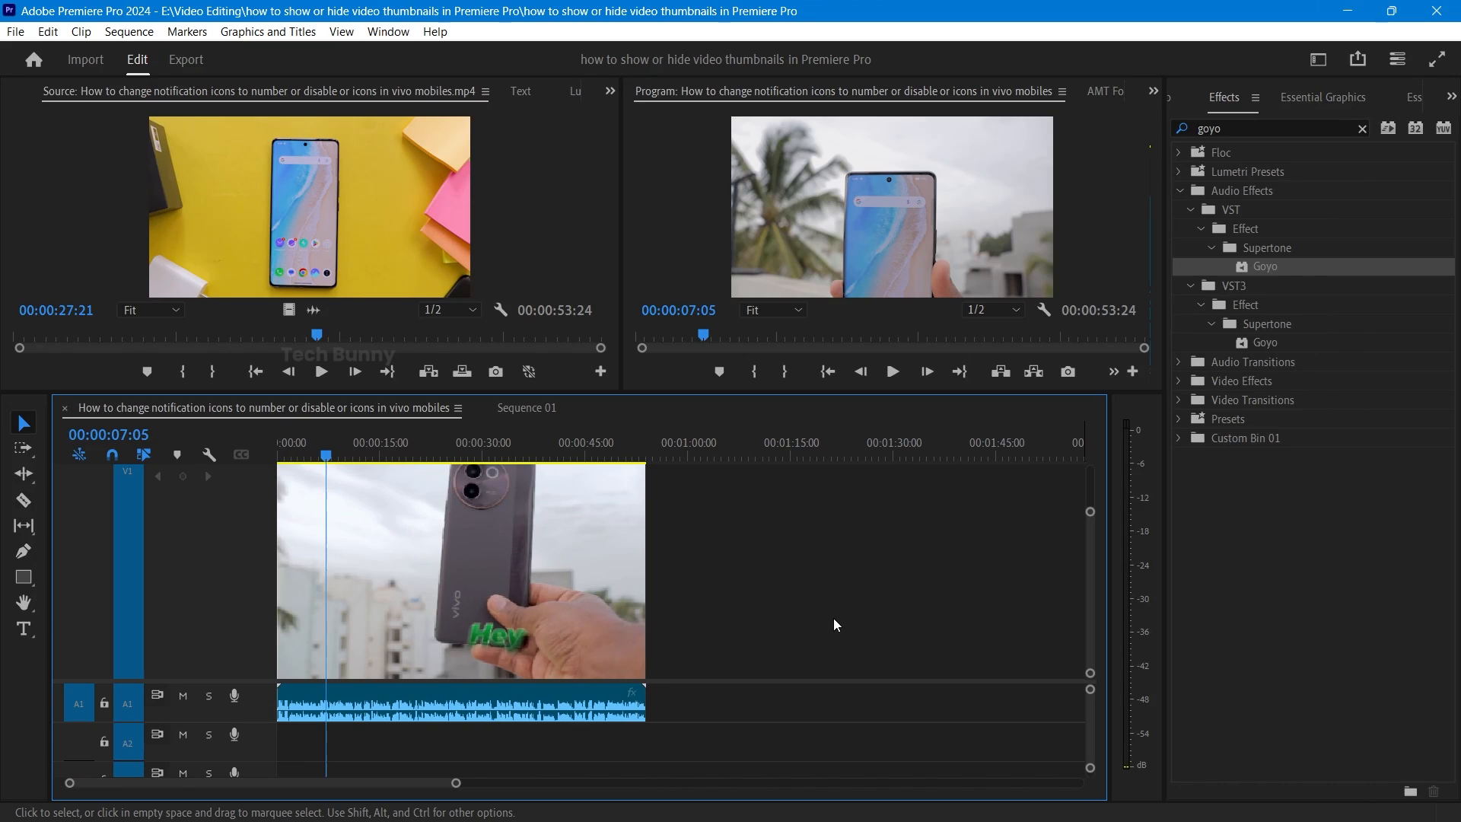
- Move the playhead to about 17 seconds on the time ruler
click(341, 456)
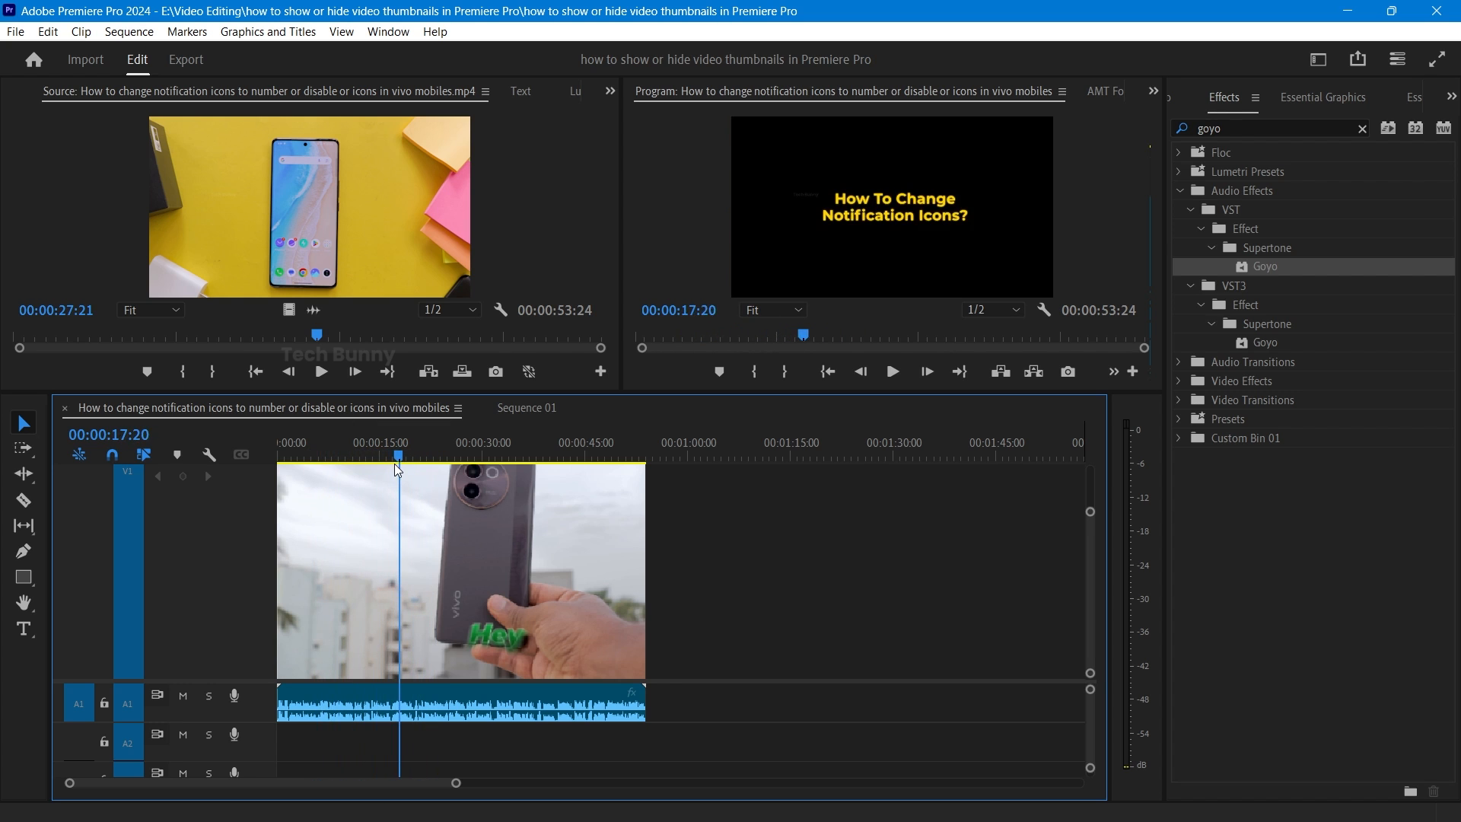
mouse_move(398, 470)
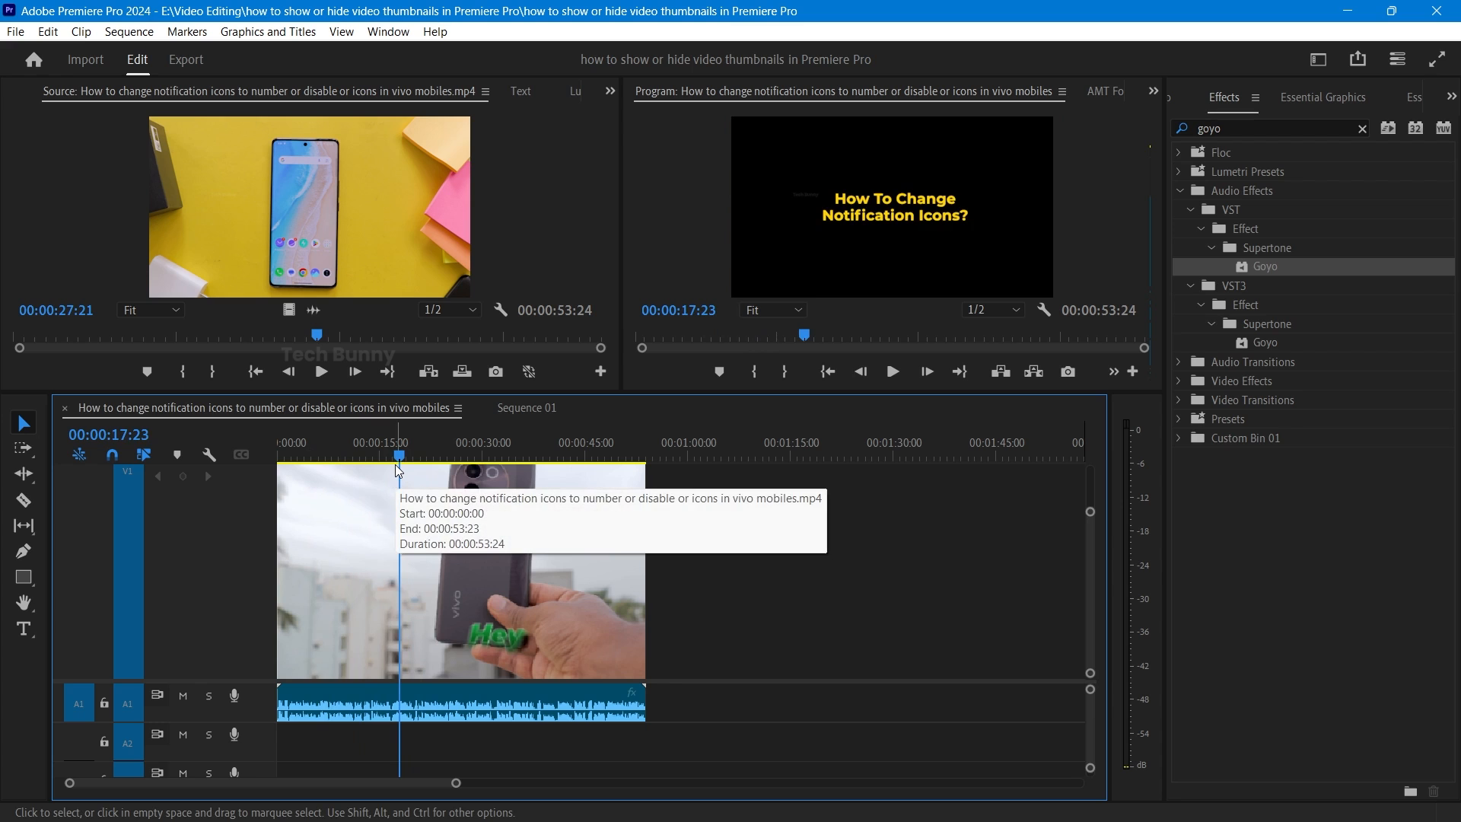
mouse_move(769, 620)
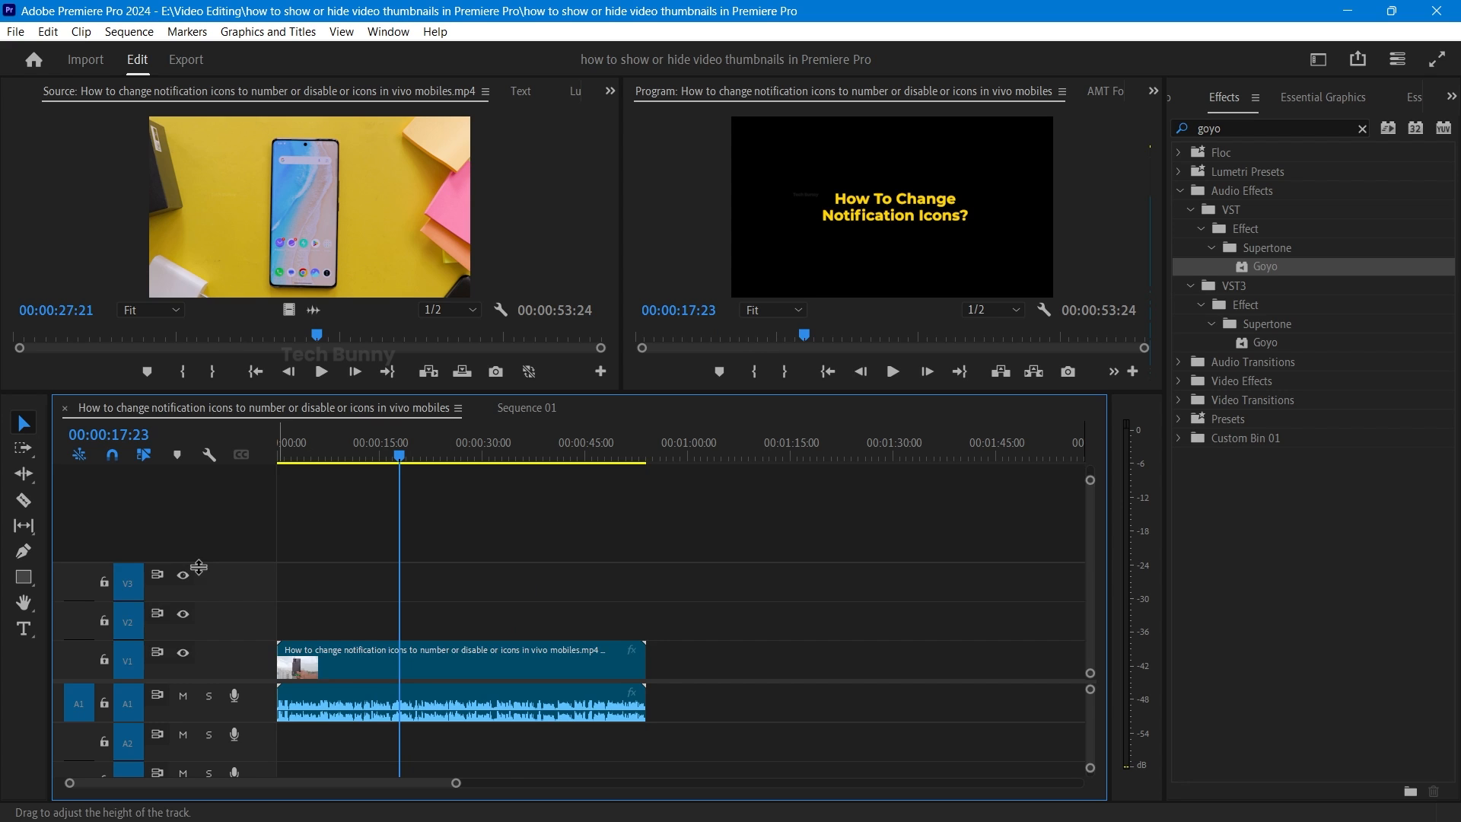
mouse_move(276, 541)
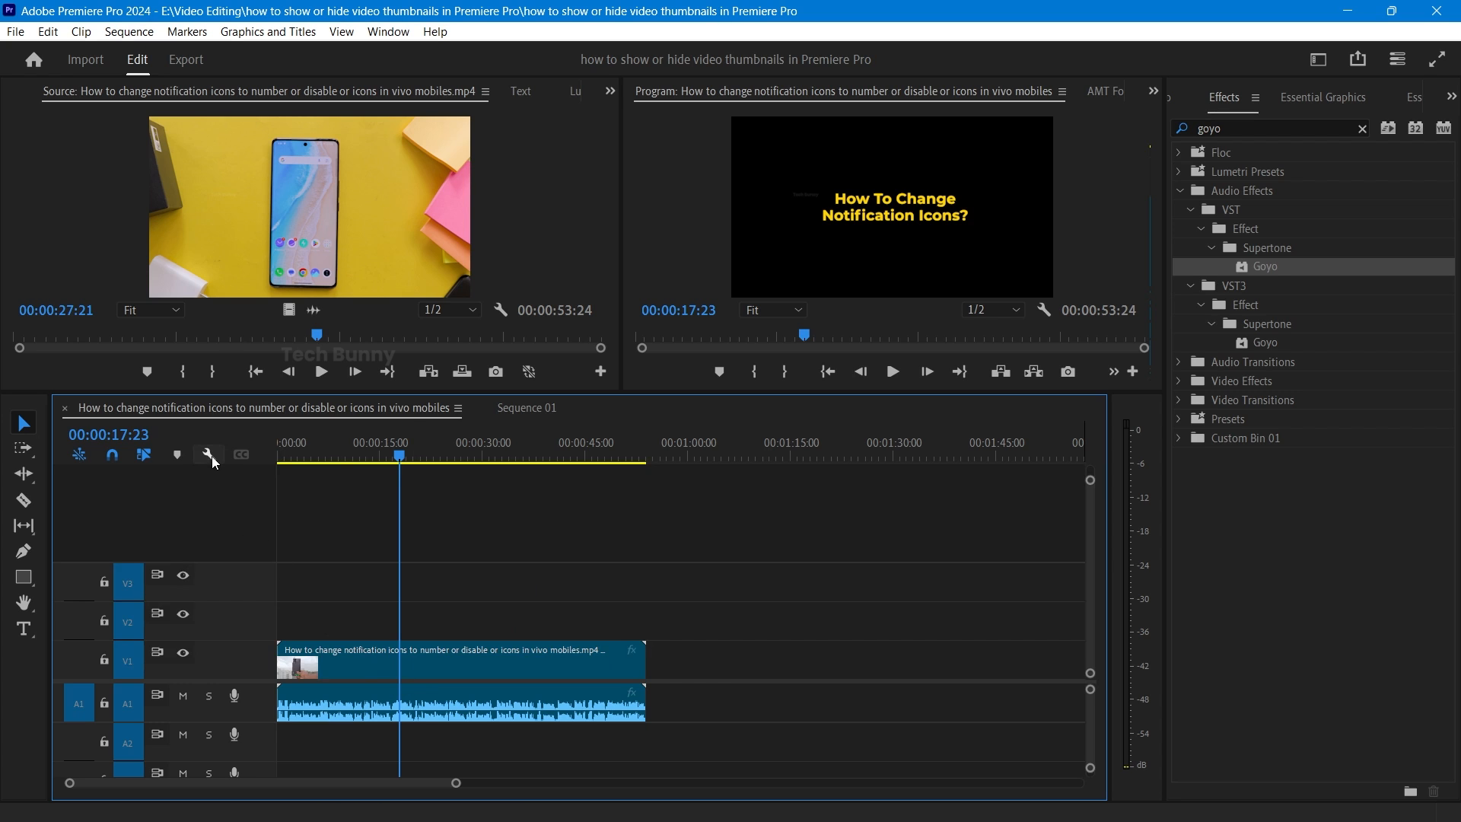
- Enable Show Video Thumbnails from the Timeline Display Settings wrench menu
click(209, 456)
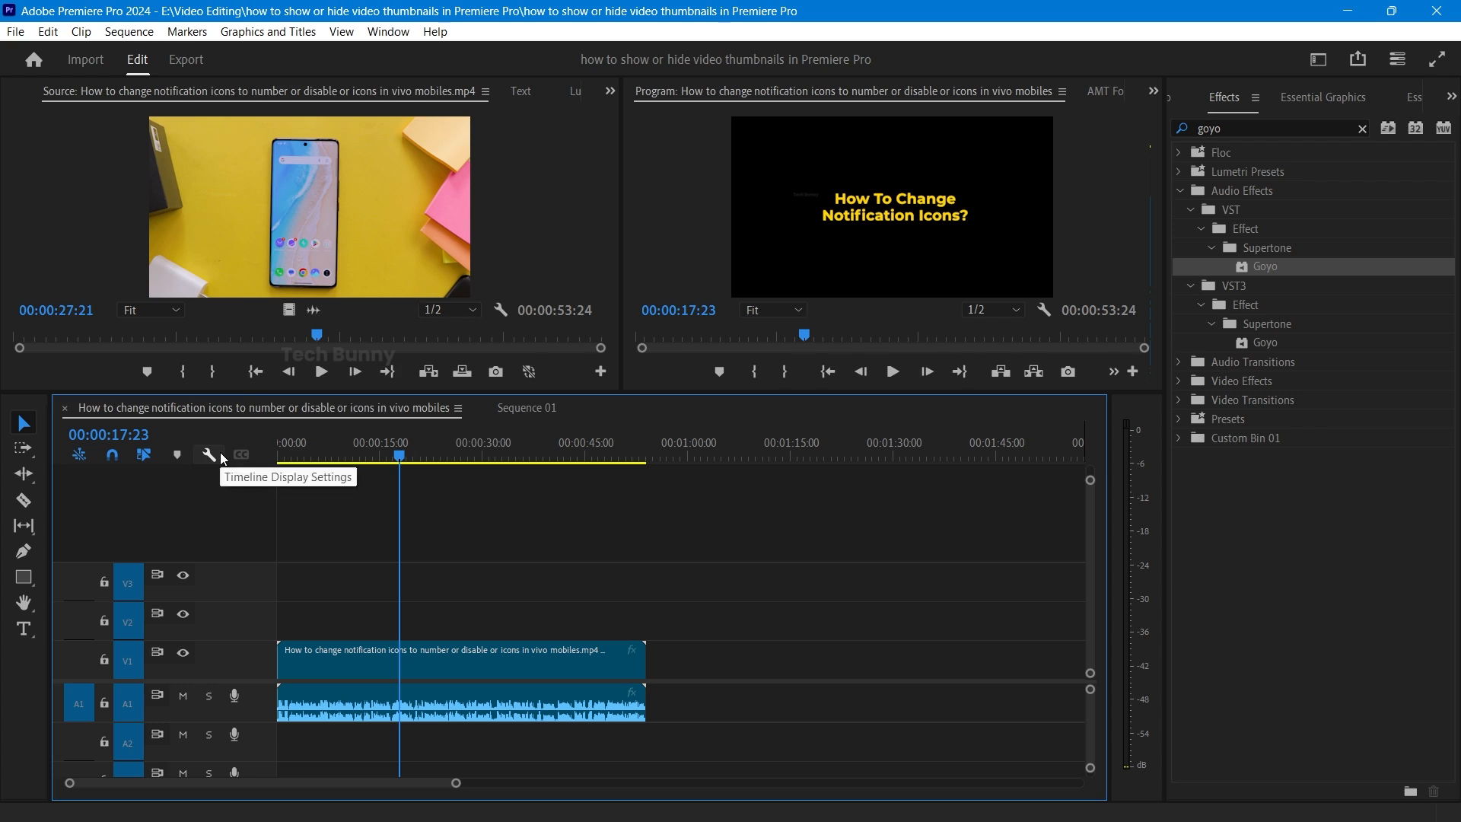
click(208, 455)
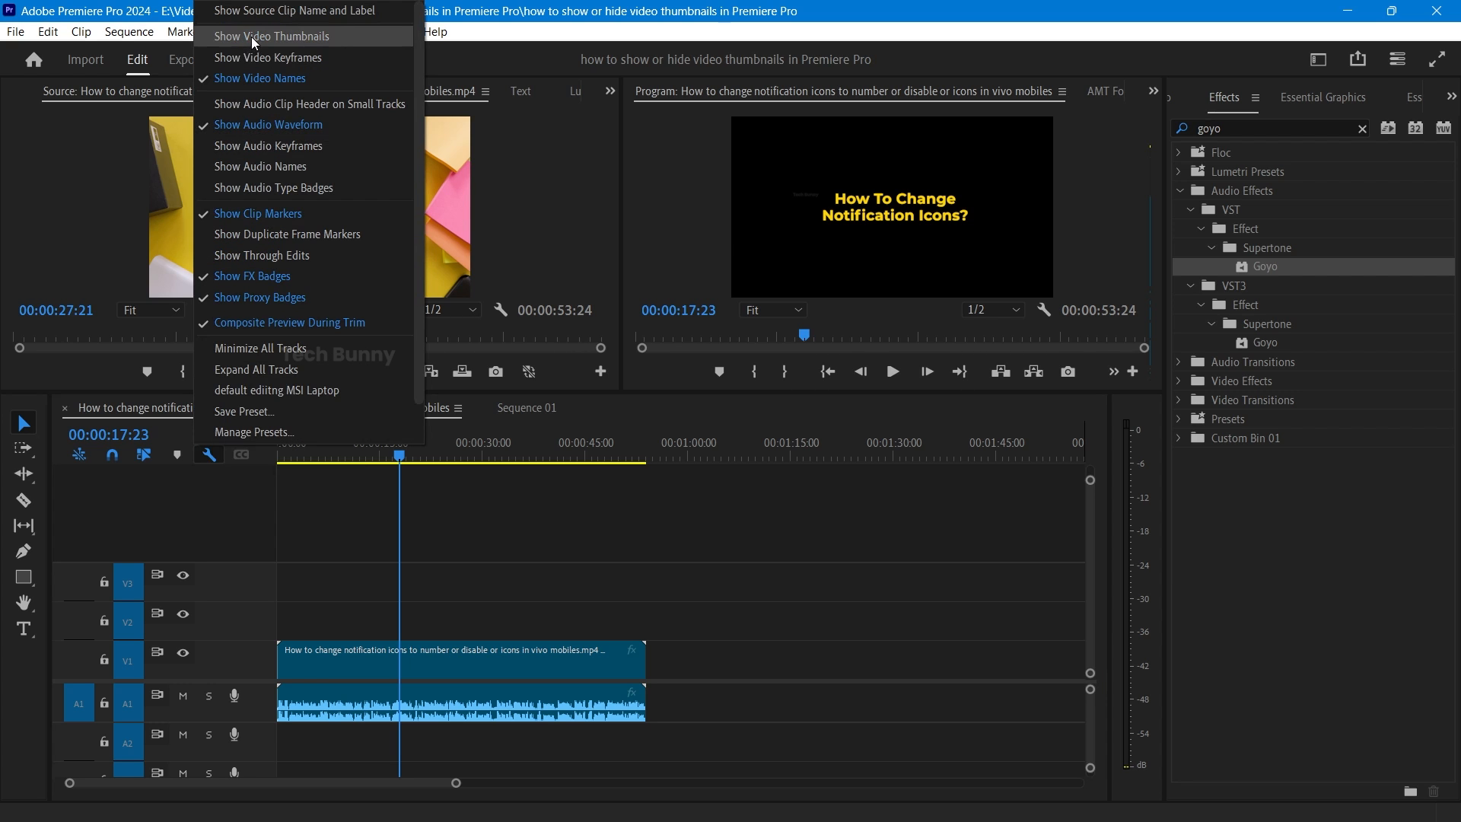
click(274, 35)
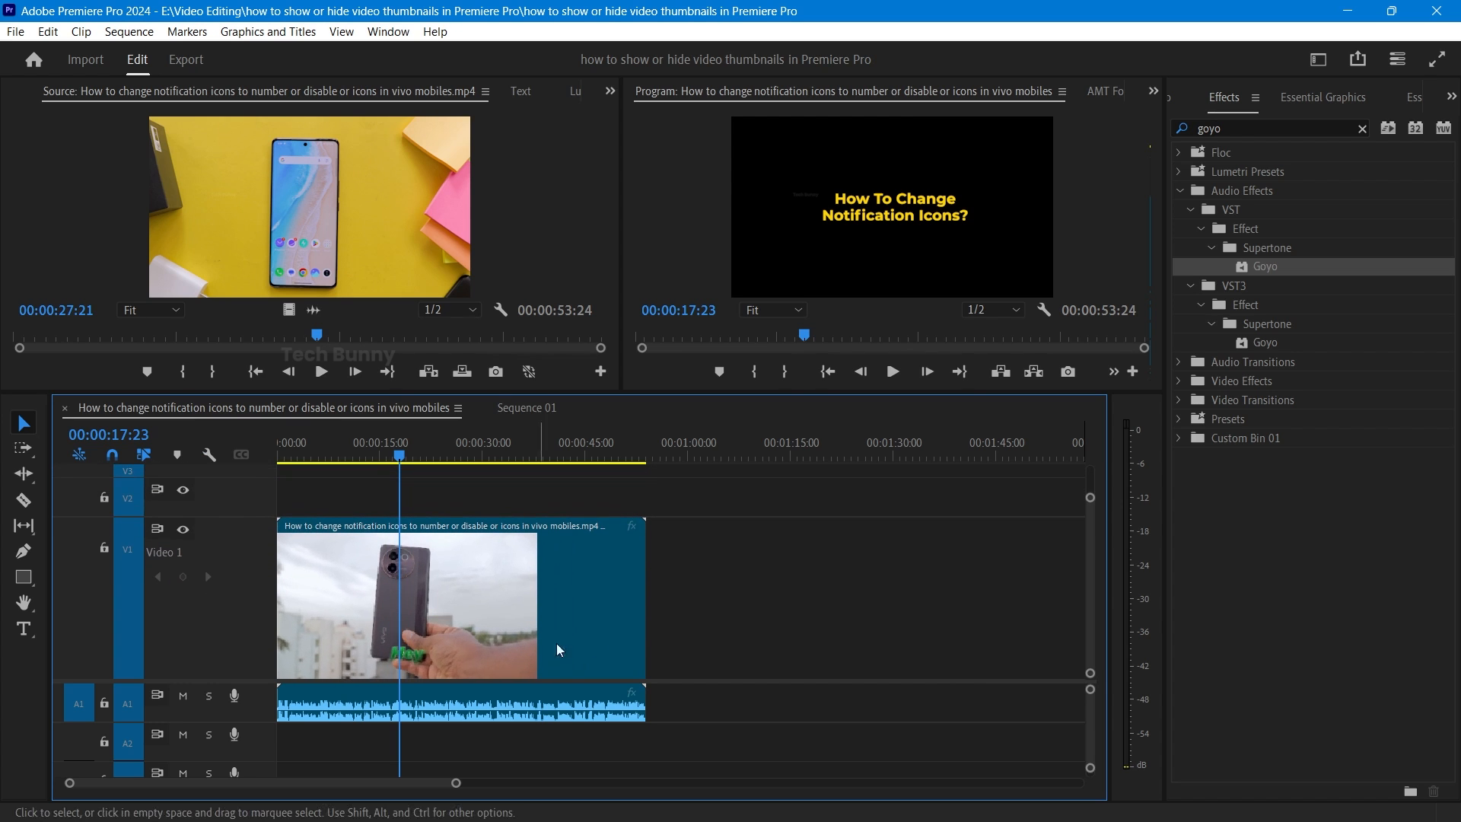
mouse_move(756, 640)
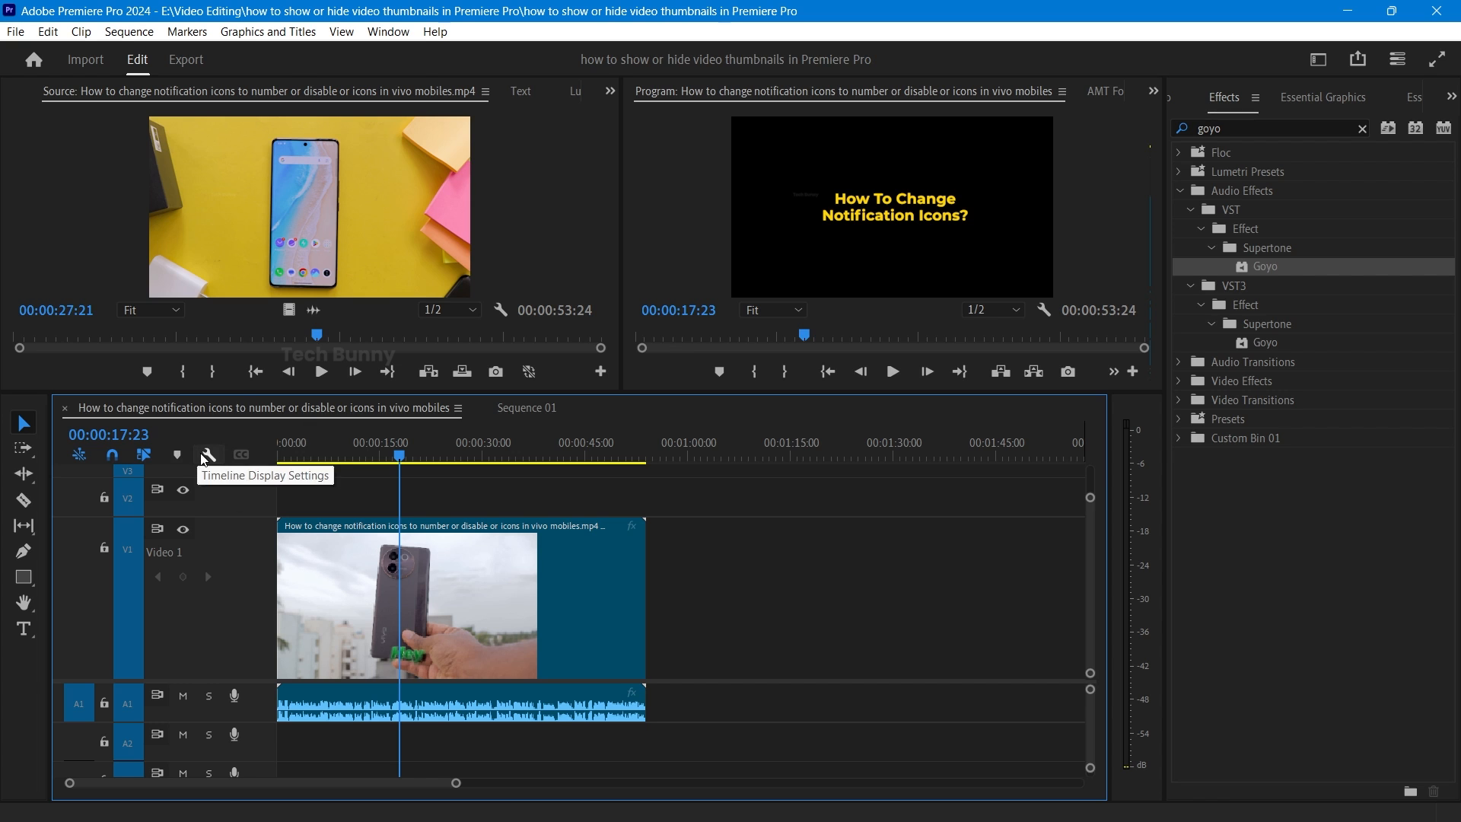
- Disable Show Video Thumbnails, then park the playhead at the clip's end
click(209, 455)
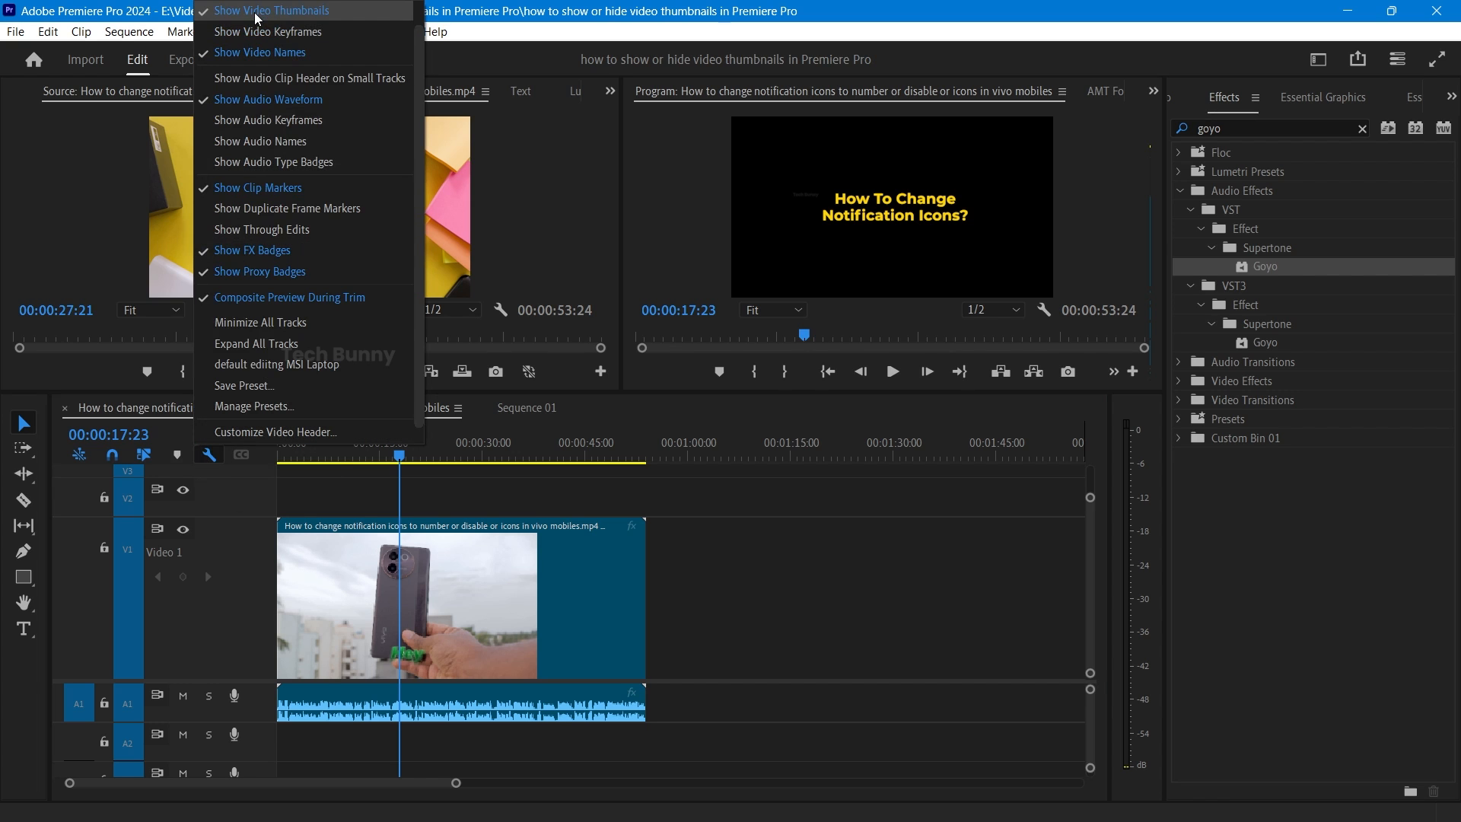
click(270, 10)
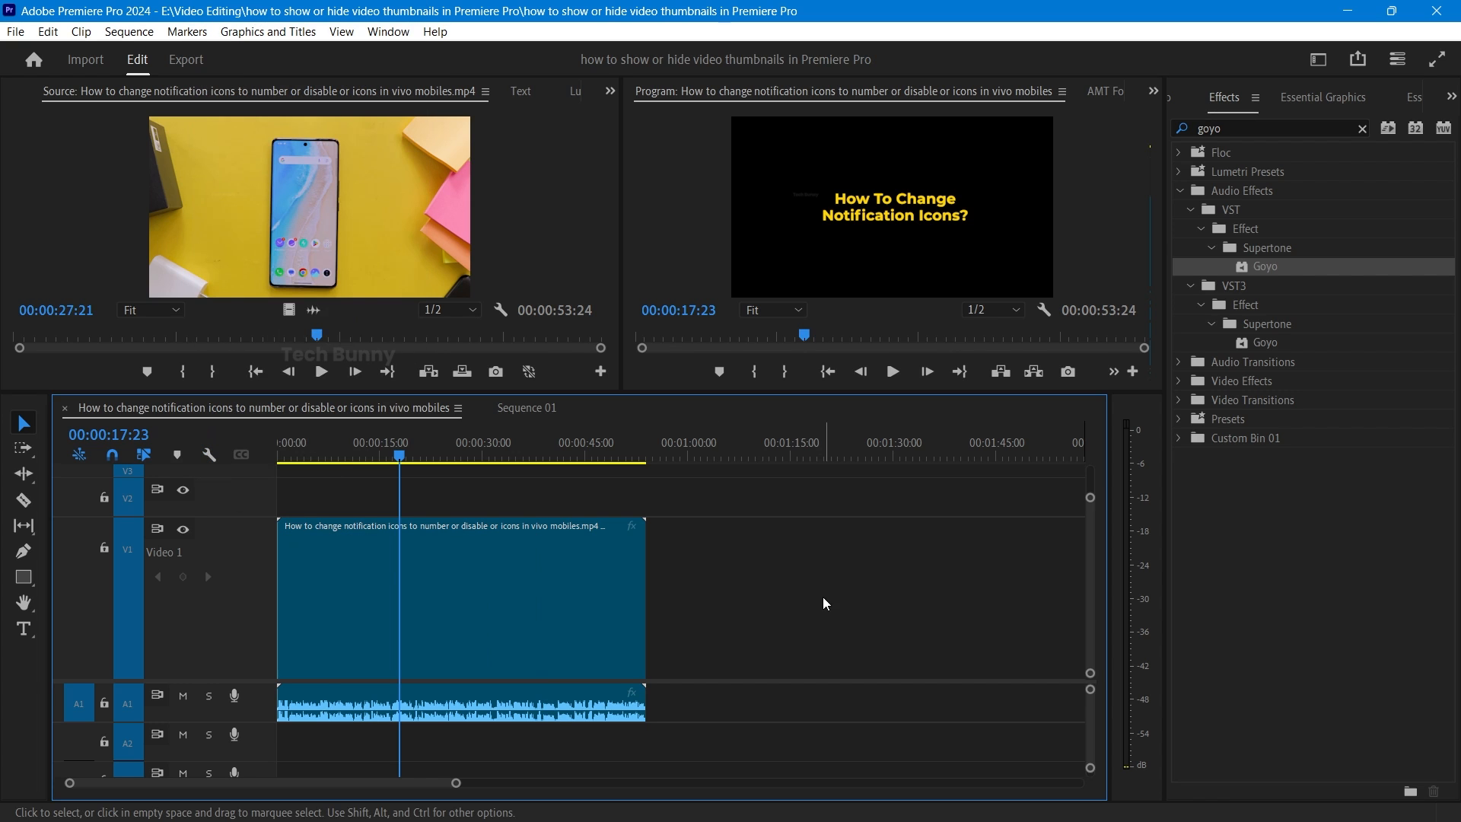
click(650, 456)
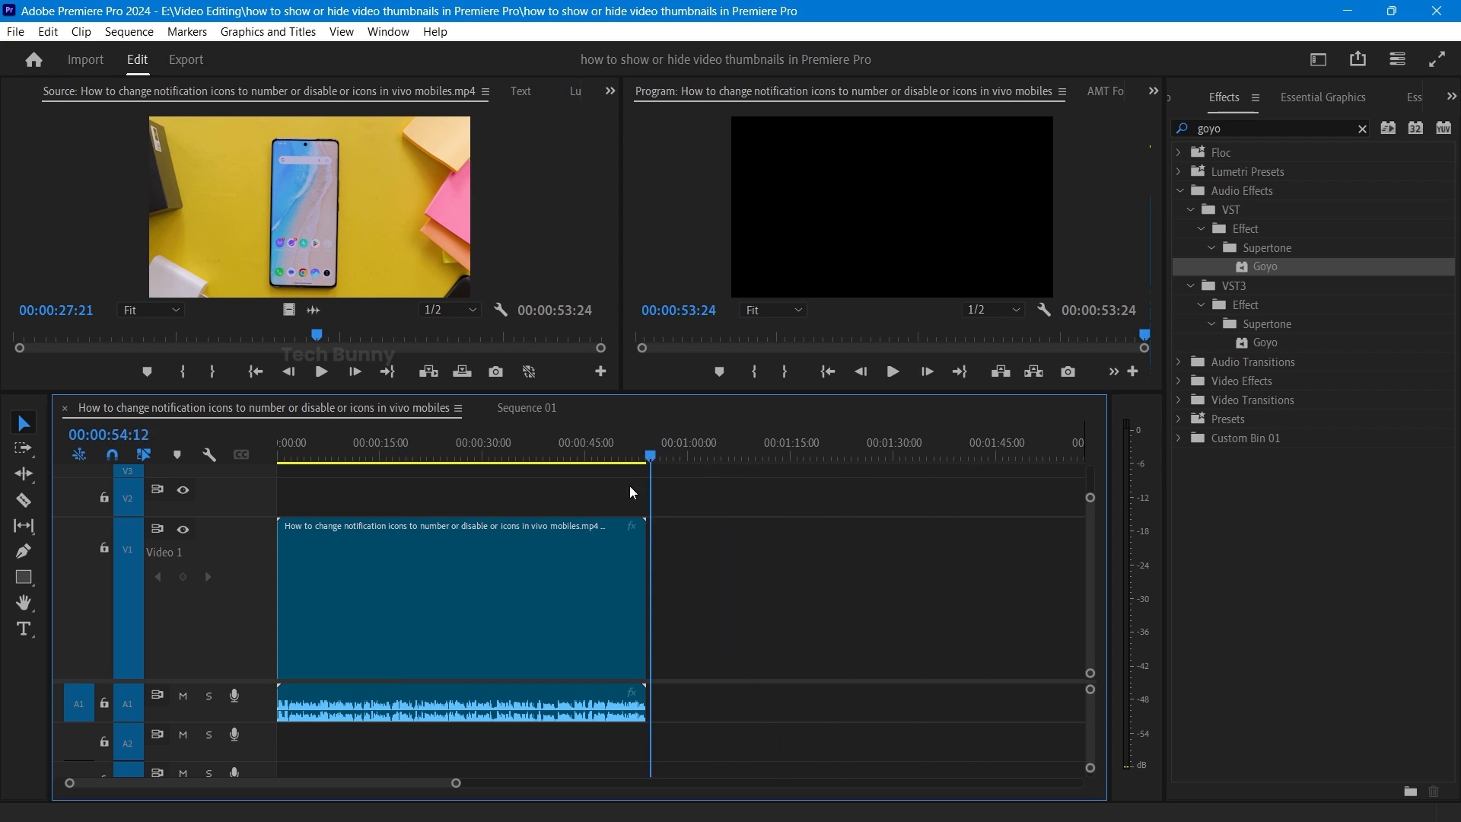